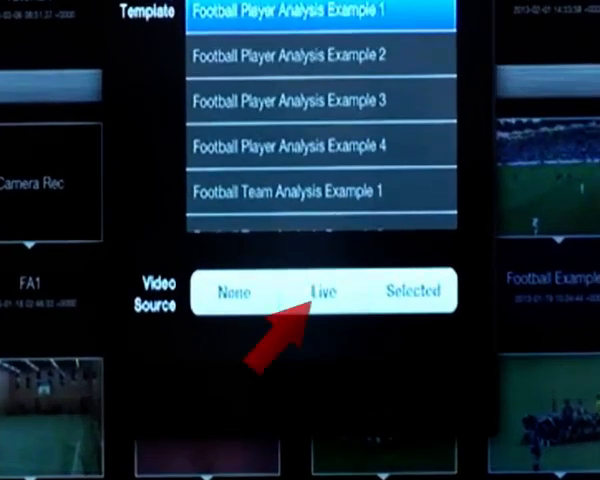
- Choose Live as the video source and create the Tutorial2 project
{"action": "left_click", "coordinate": [322, 292]}
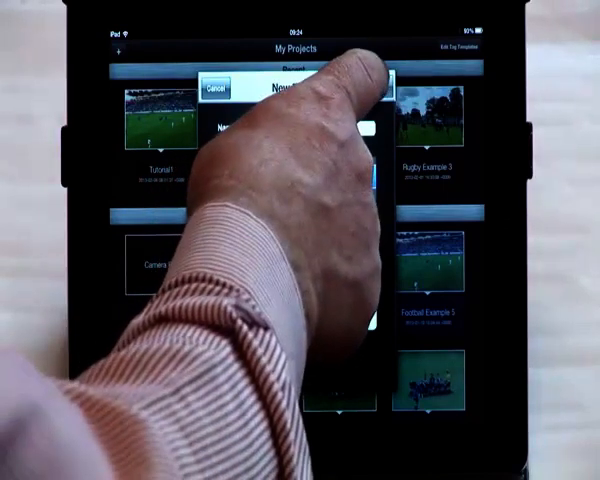
{"action": "left_click", "coordinate": [218, 87]}
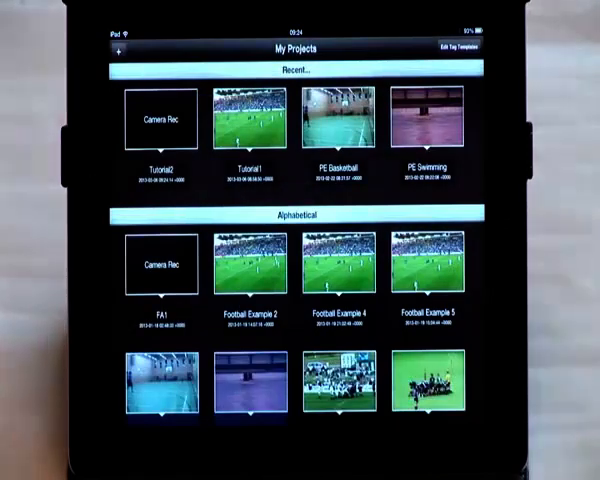